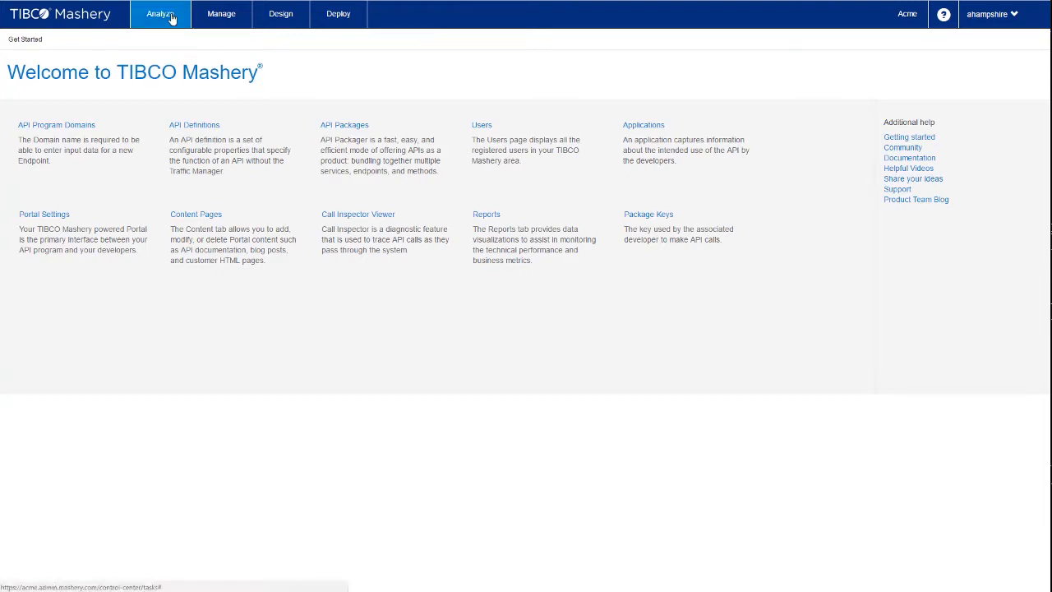
Show the Executive Summary dashboard of API call, platform and developer metrics
left_click(160, 13)
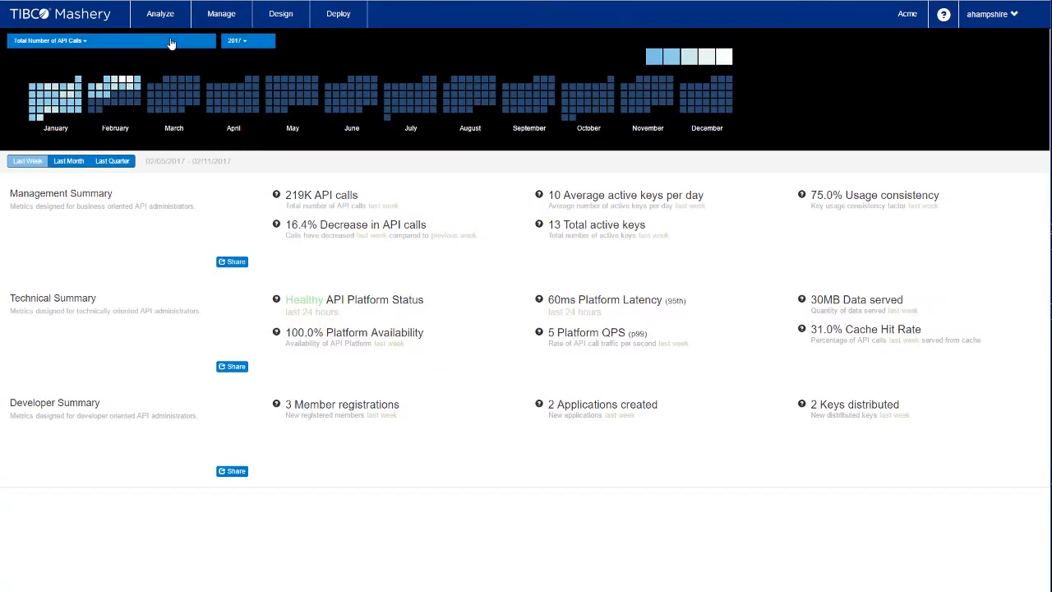
mouse_move(115, 78)
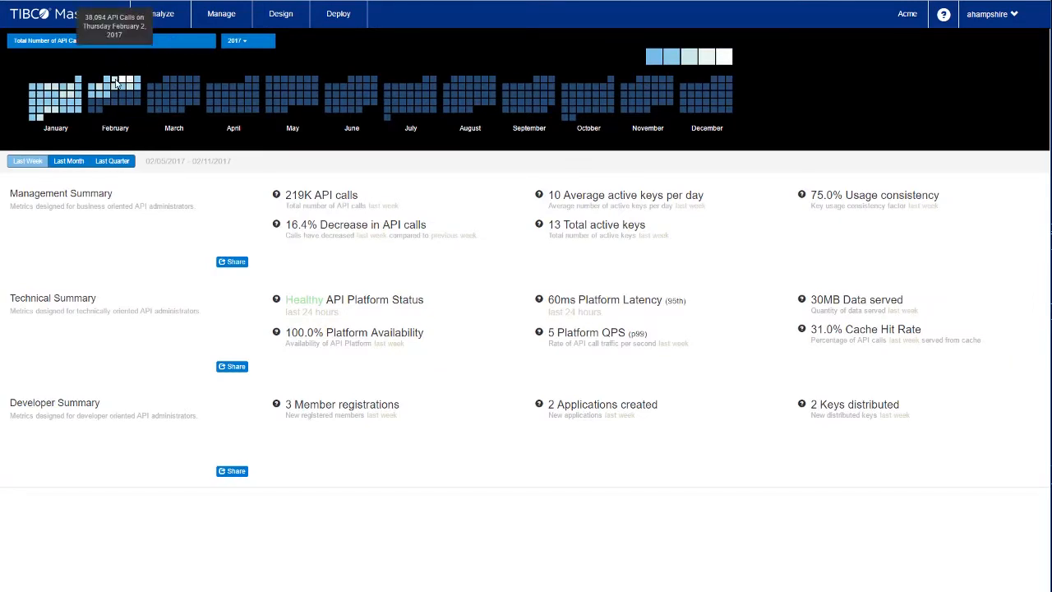
mouse_move(105, 92)
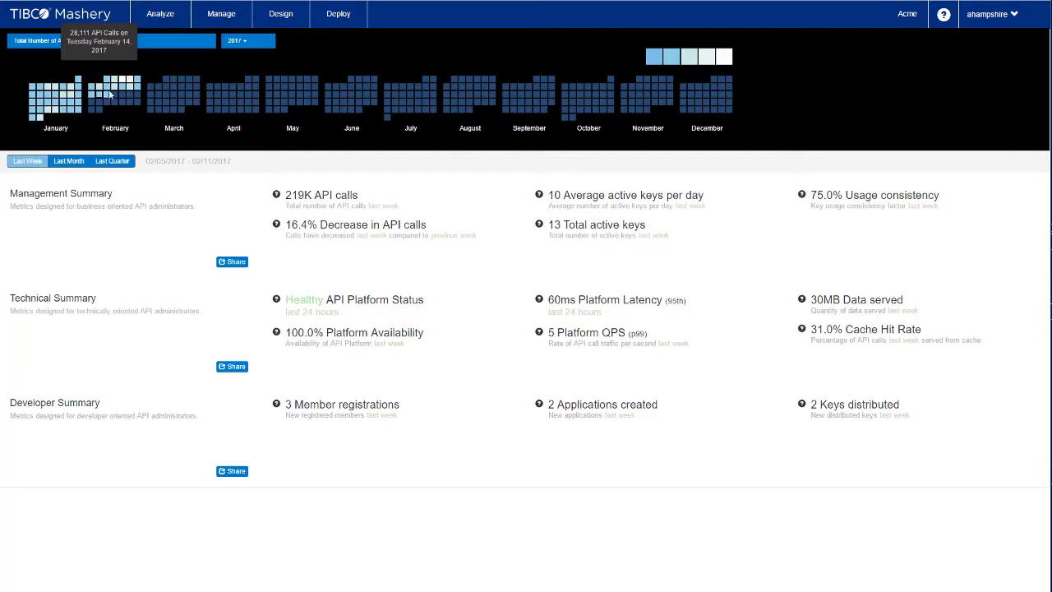
mouse_move(123, 85)
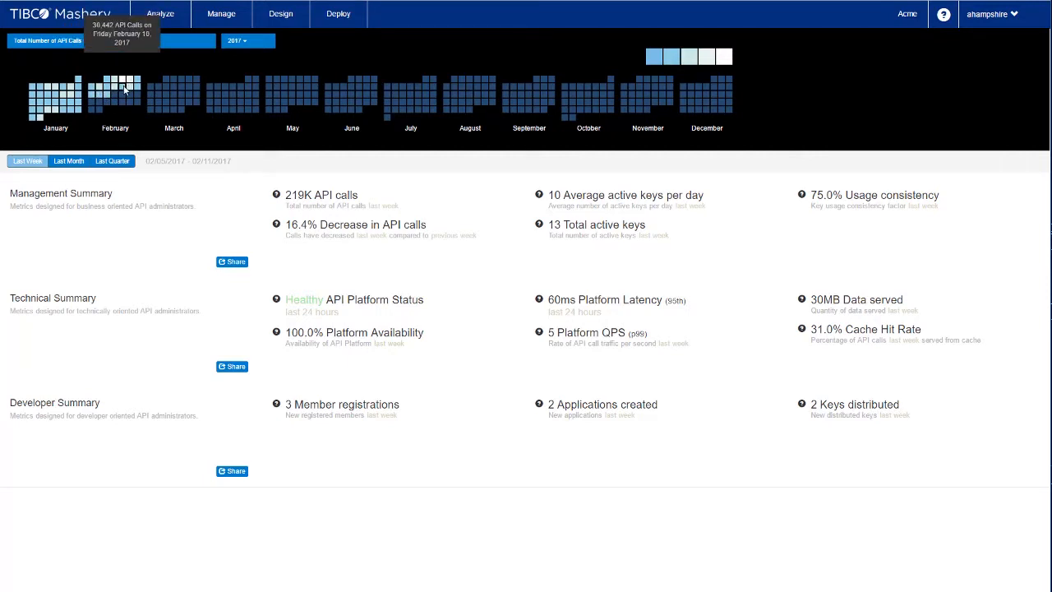
mouse_move(66, 102)
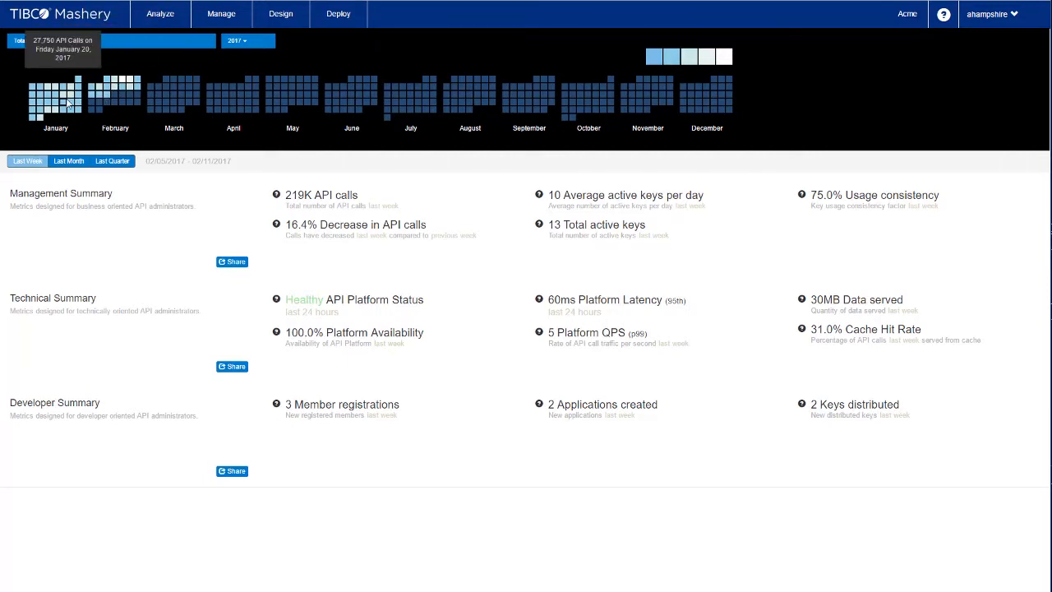
mouse_move(47, 111)
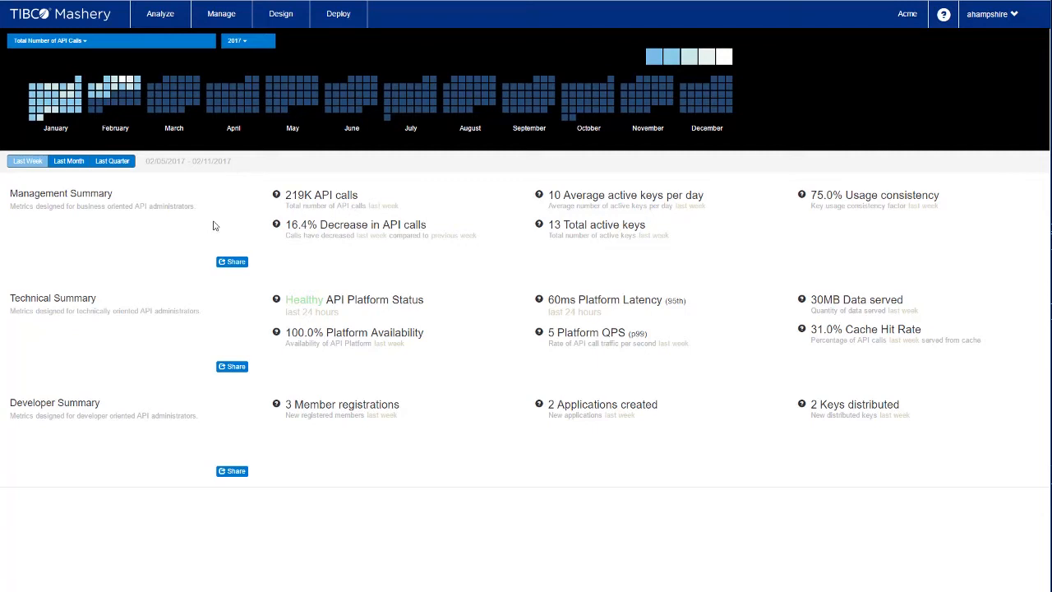
mouse_move(403, 252)
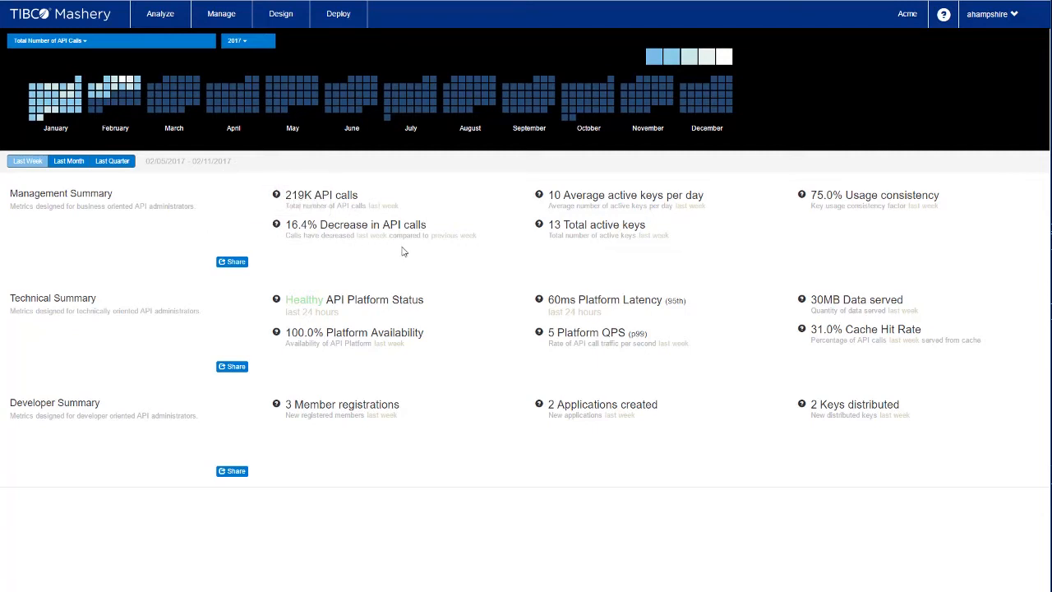
mouse_move(595, 253)
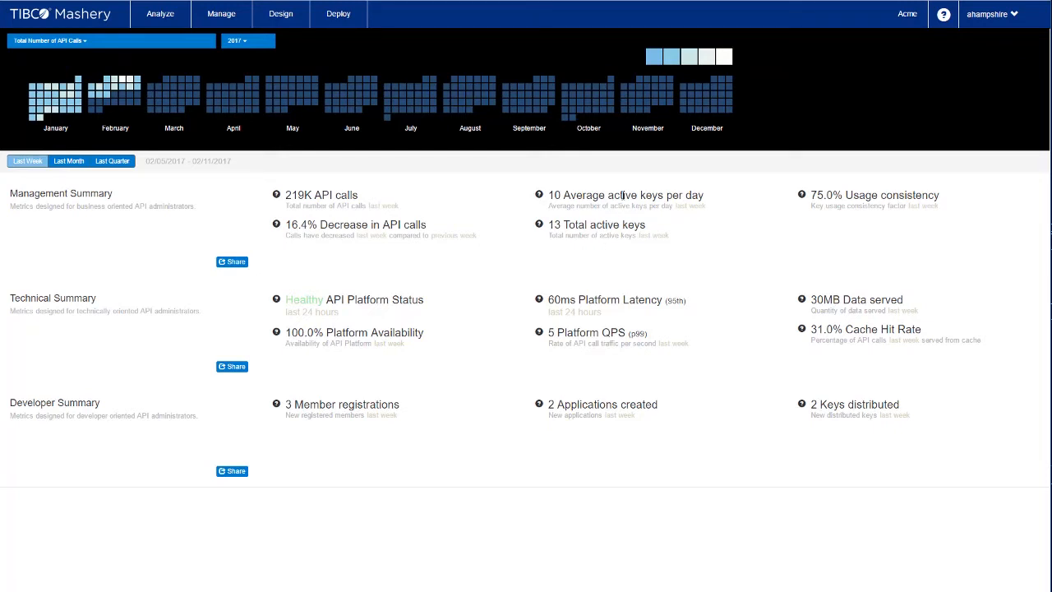
mouse_move(633, 227)
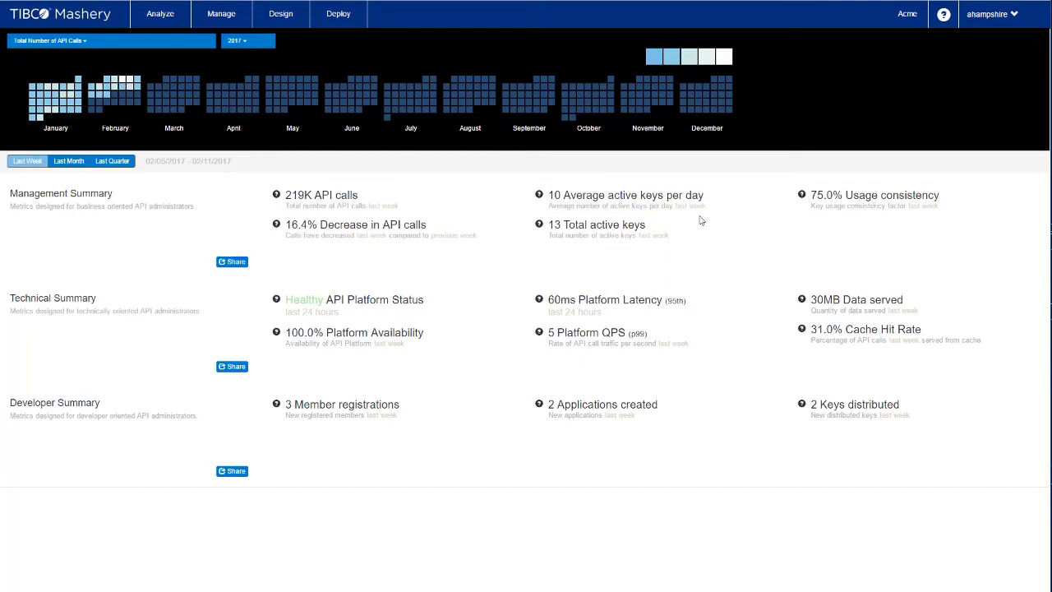
mouse_move(444, 328)
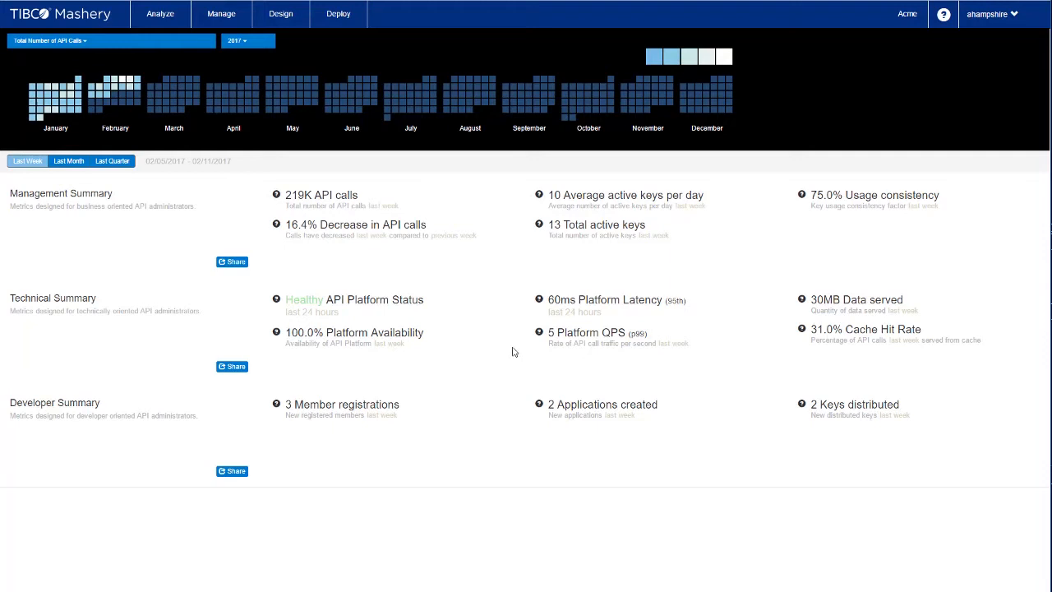
mouse_move(738, 322)
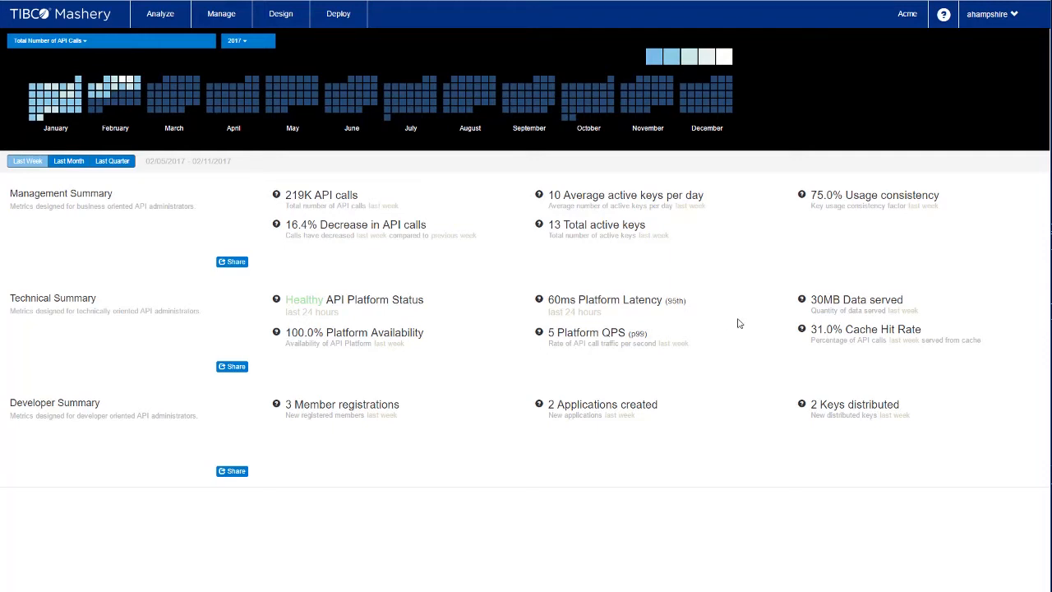
mouse_move(487, 404)
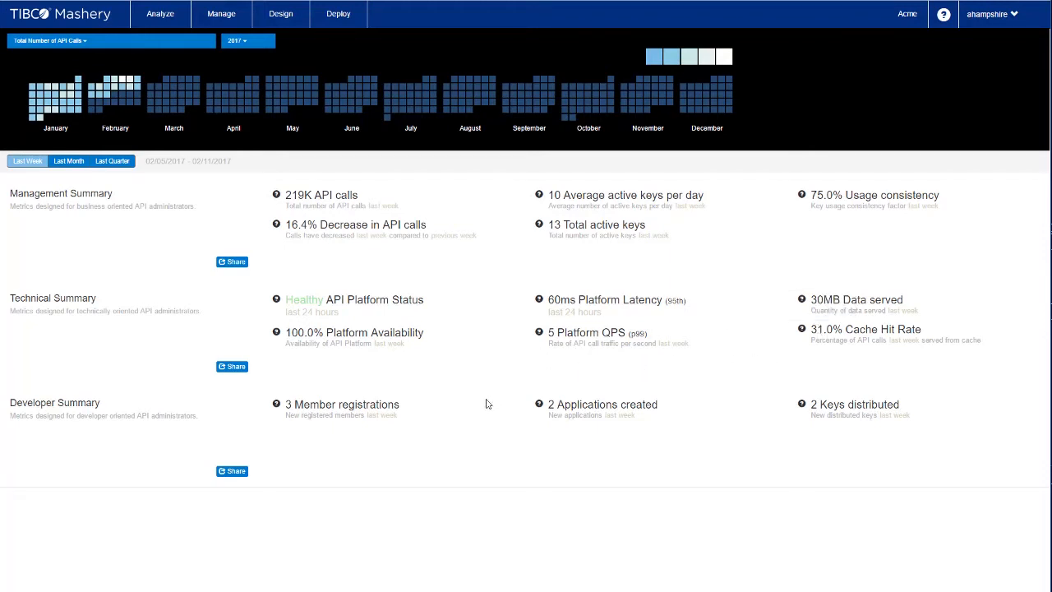
mouse_move(496, 435)
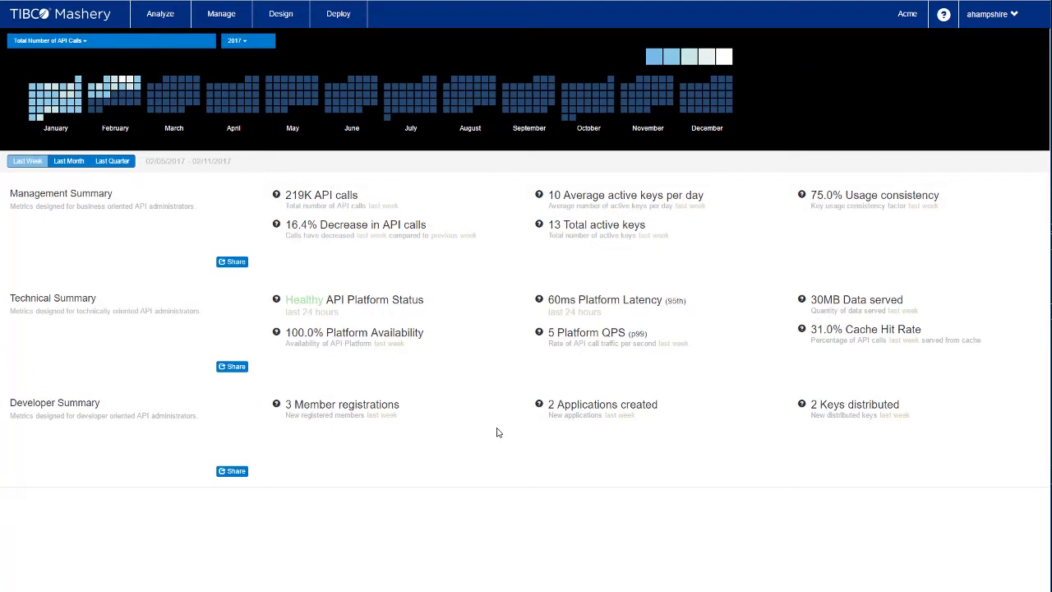
mouse_move(618, 429)
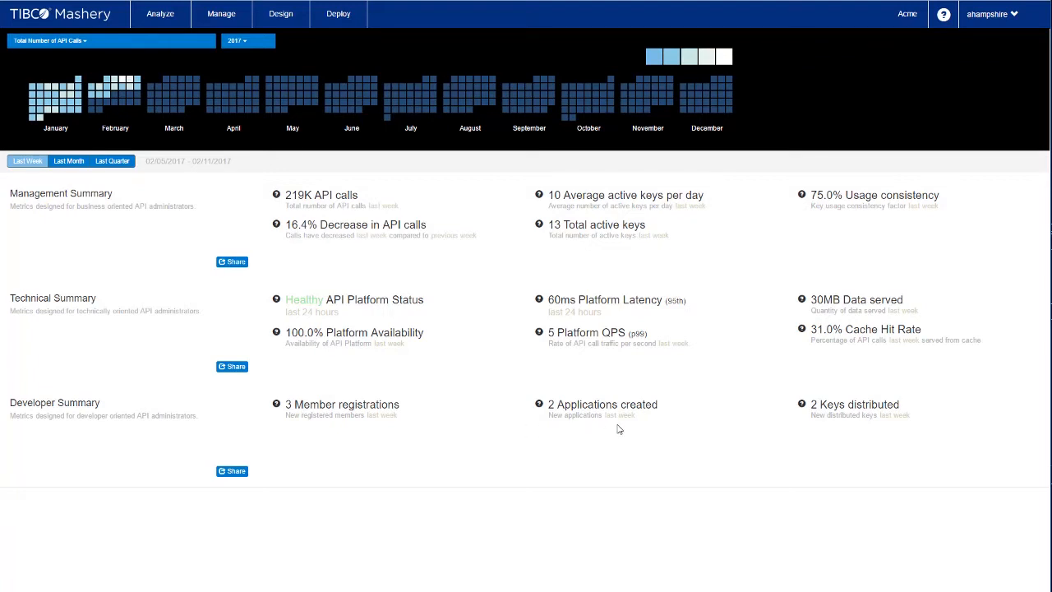
mouse_move(181, 63)
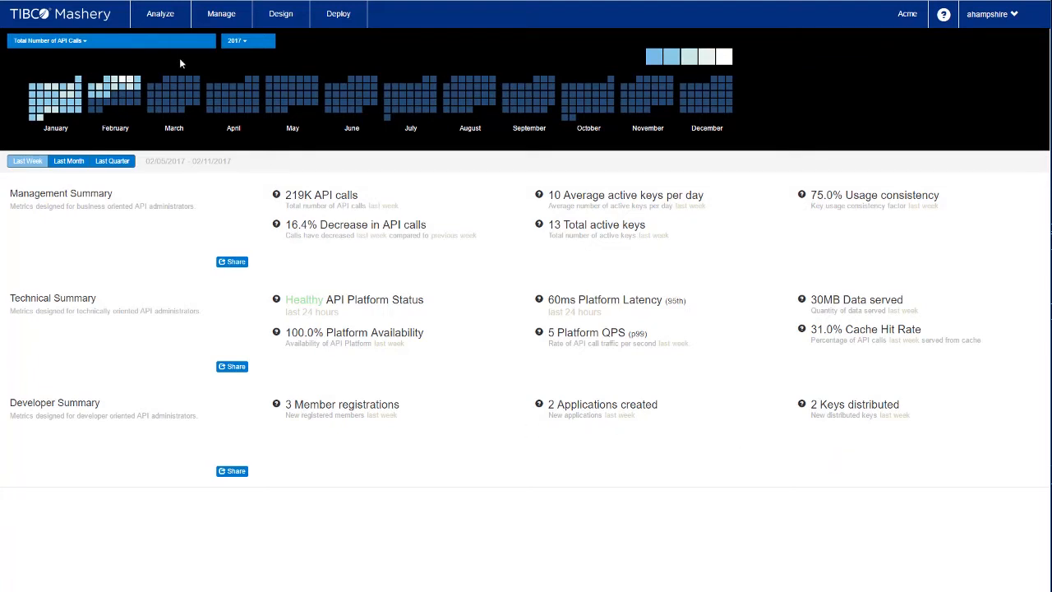
Show the Reports package summary with call totals, chart and the 66-package list
left_click(161, 13)
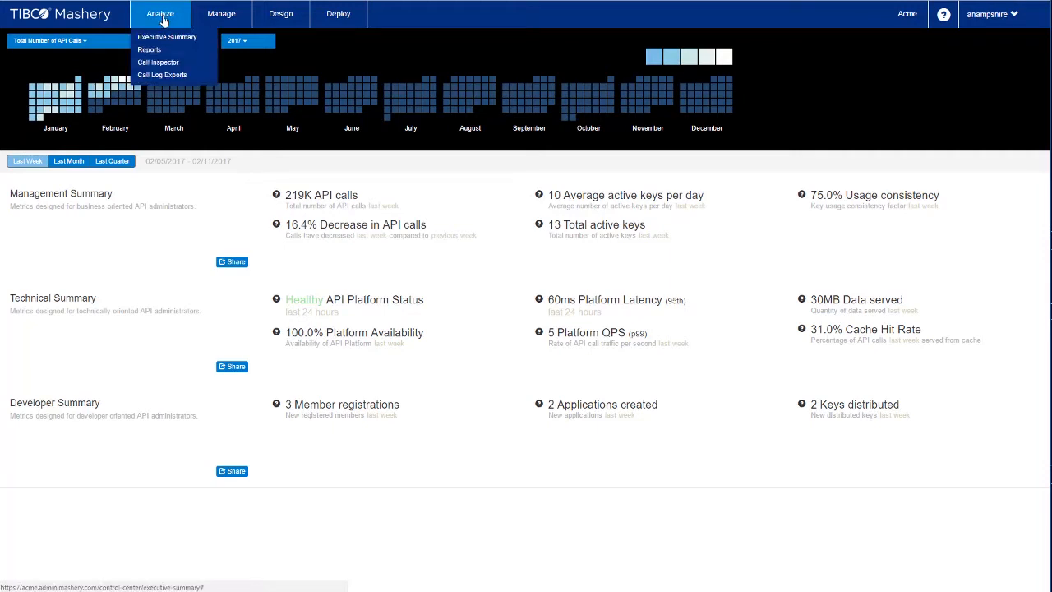
left_click(150, 50)
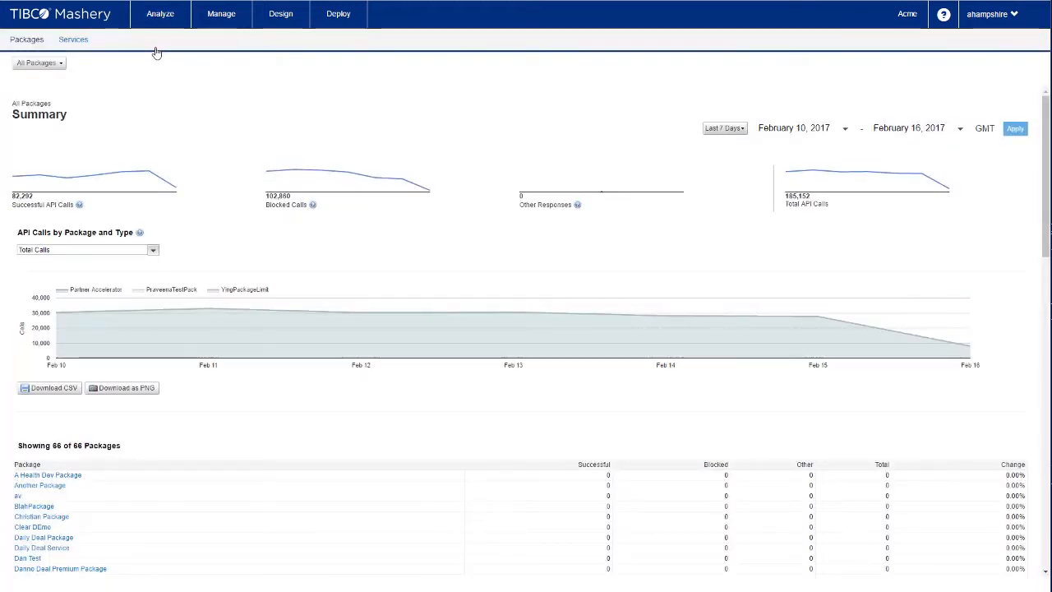
mouse_move(197, 163)
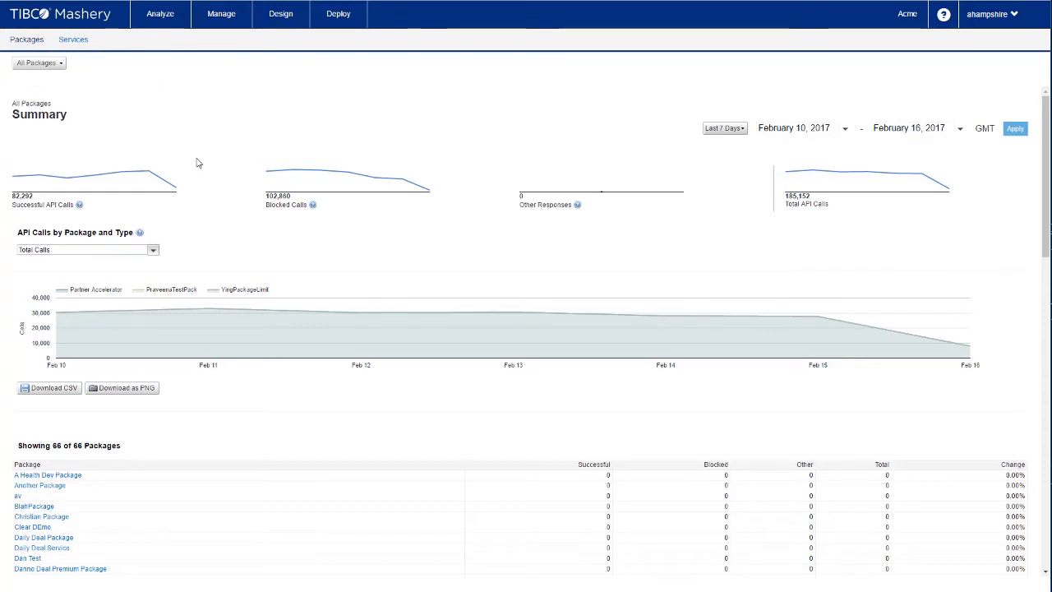
mouse_move(245, 270)
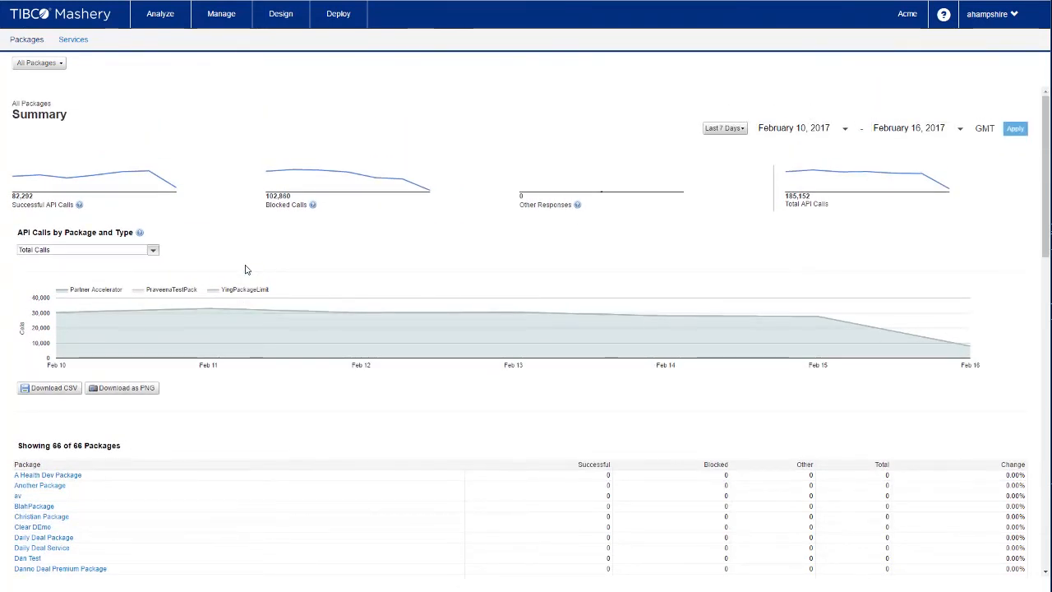
scroll("down", 3)
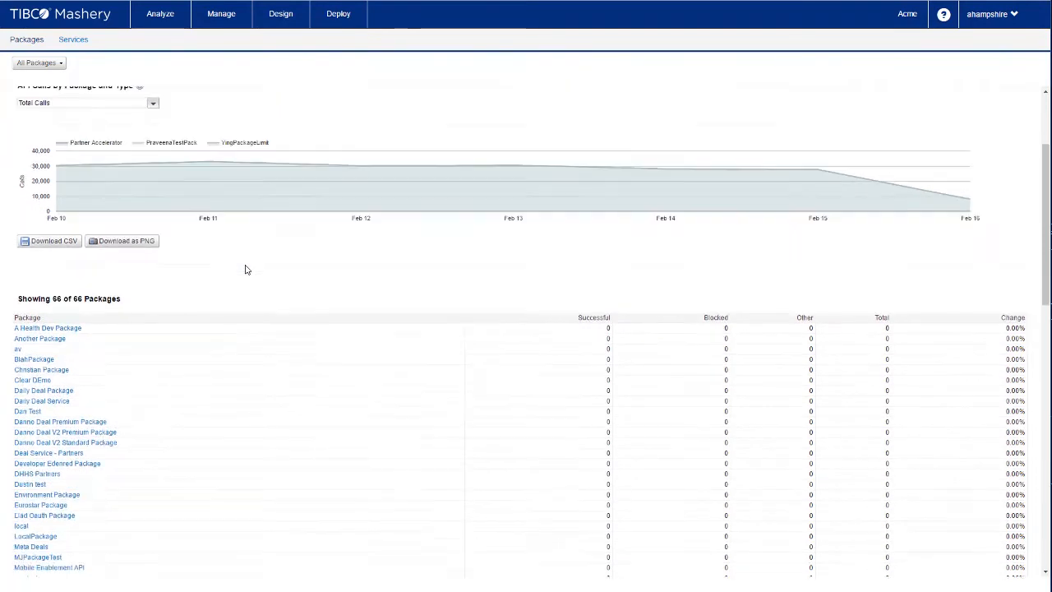
scroll("down", 3)
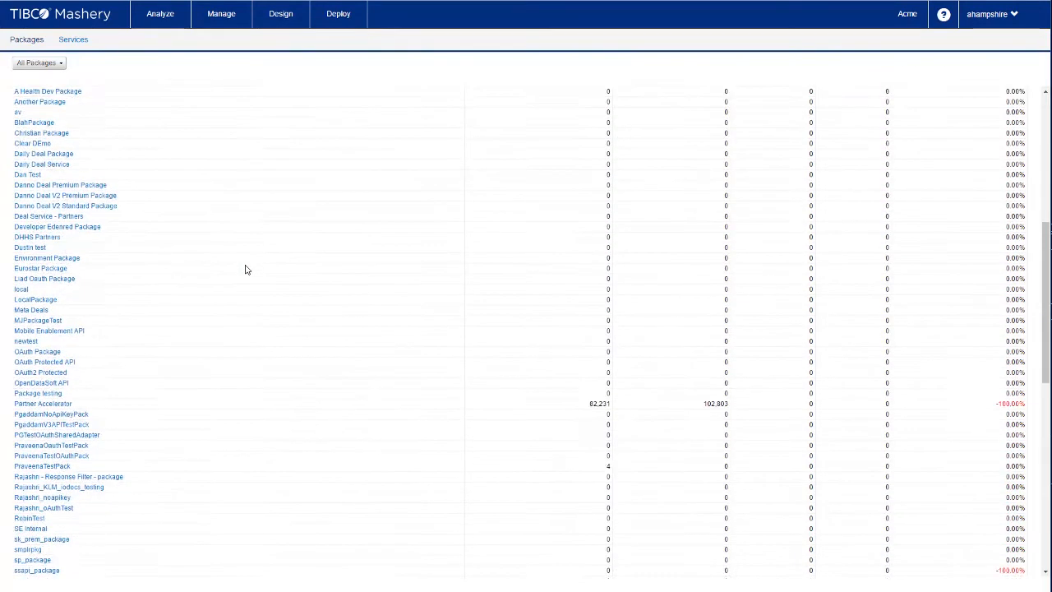
scroll("down", 3)
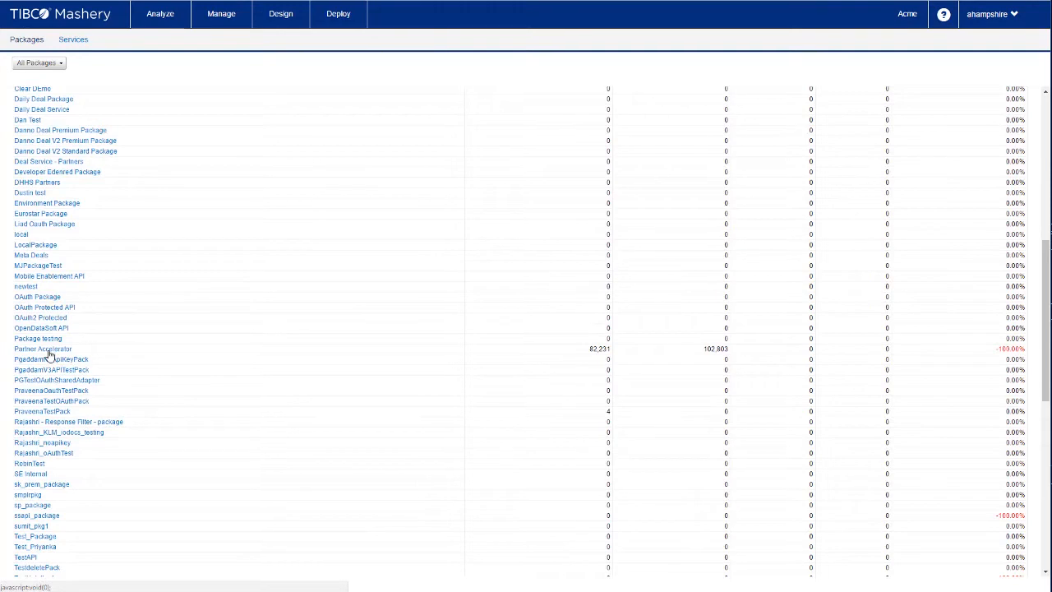
Review the Partner Accelerator overview charts and move to its API Usage report
left_click(43, 348)
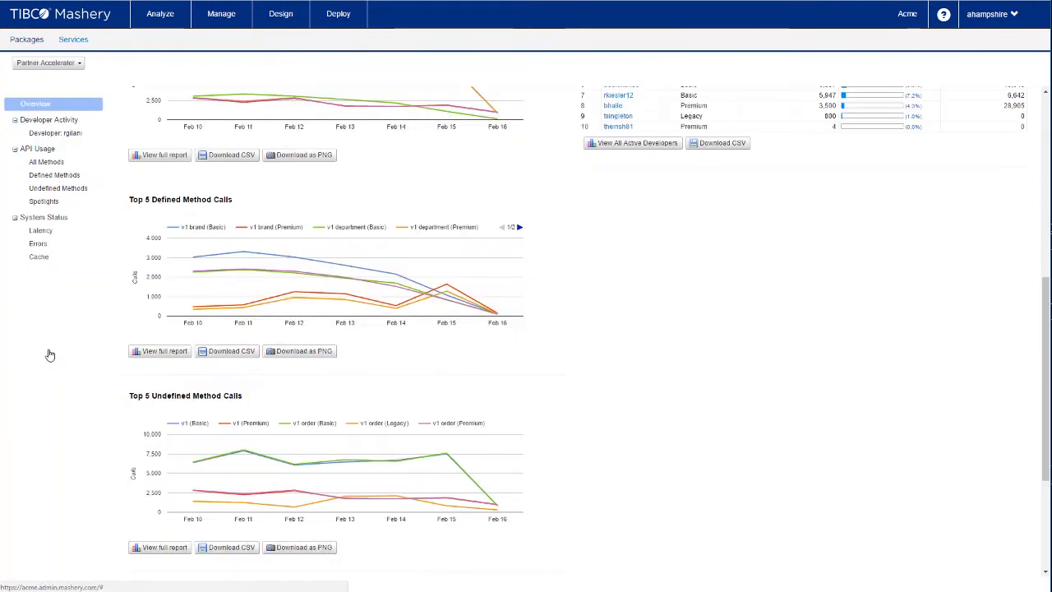
scroll("up", 3)
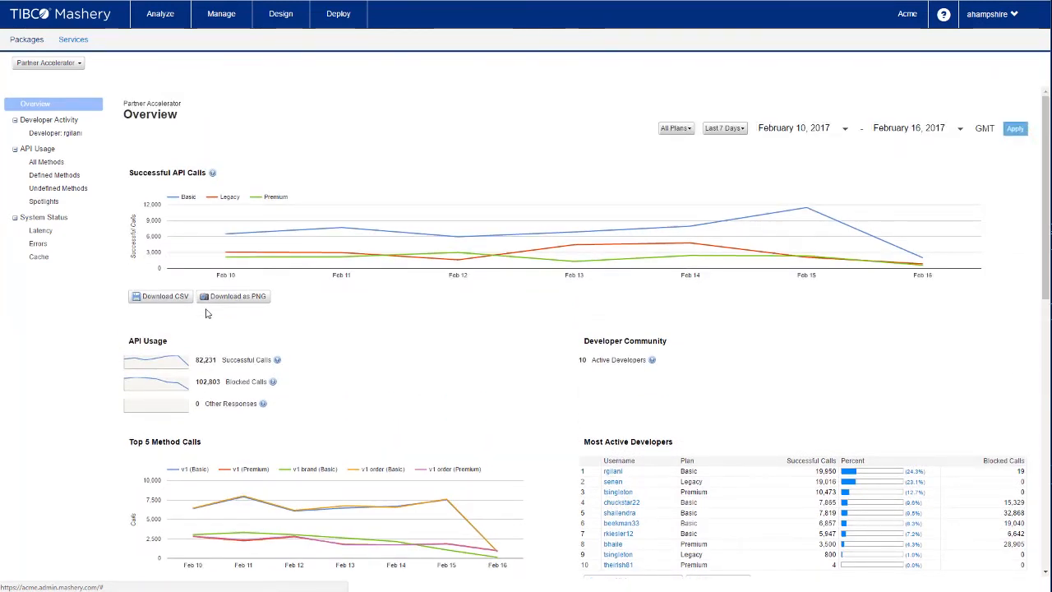
scroll("down", 3)
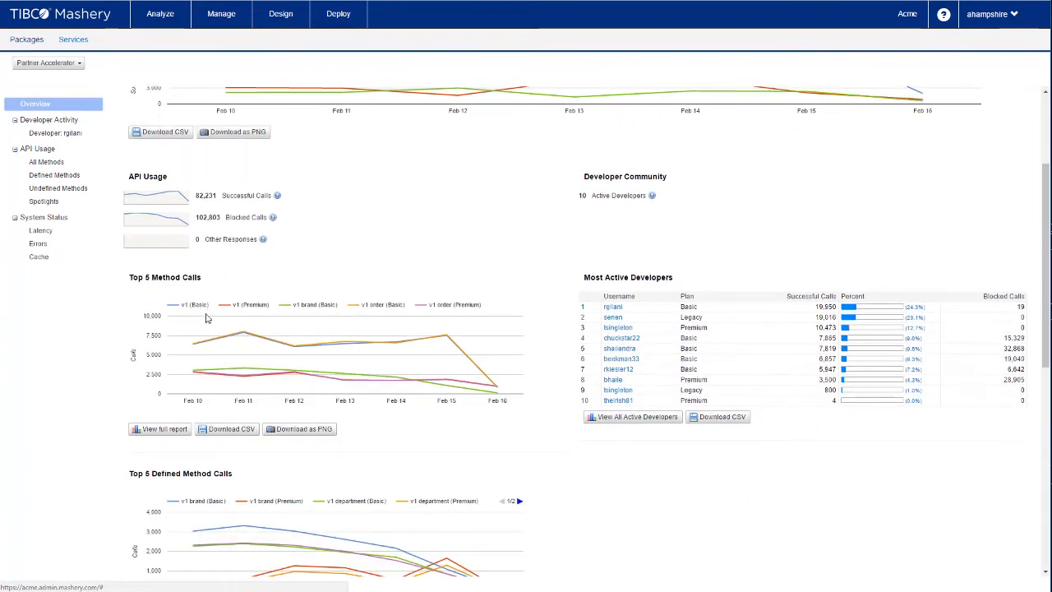
scroll("down", 3)
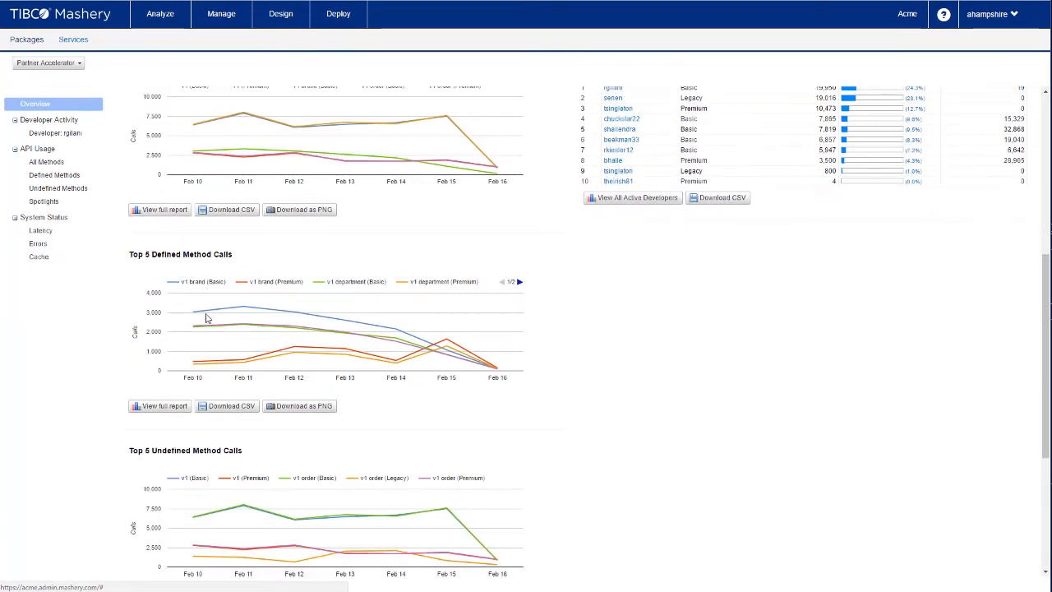
scroll("up", 3)
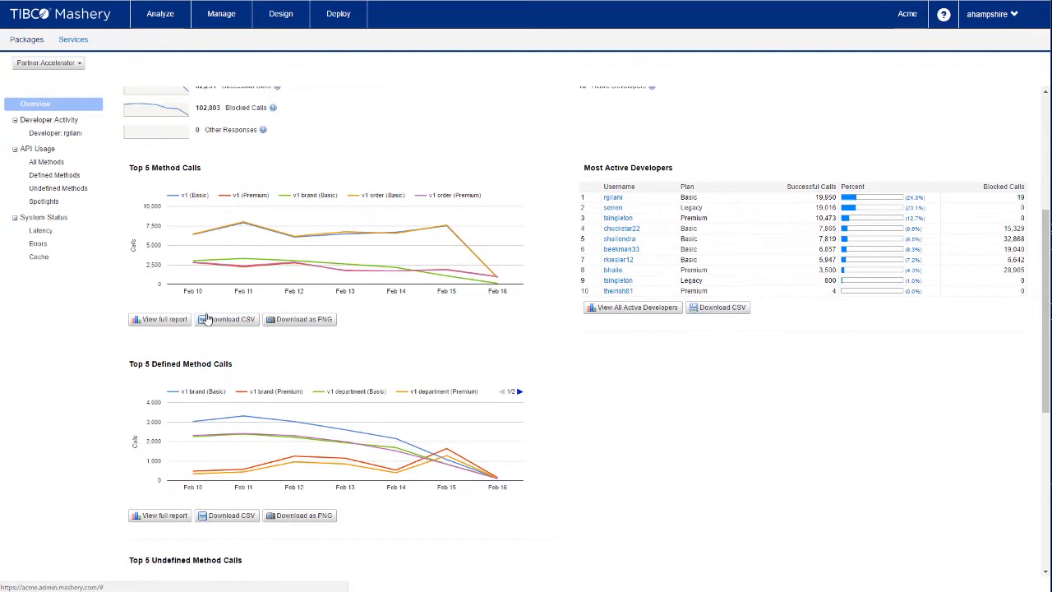
scroll("up", 3)
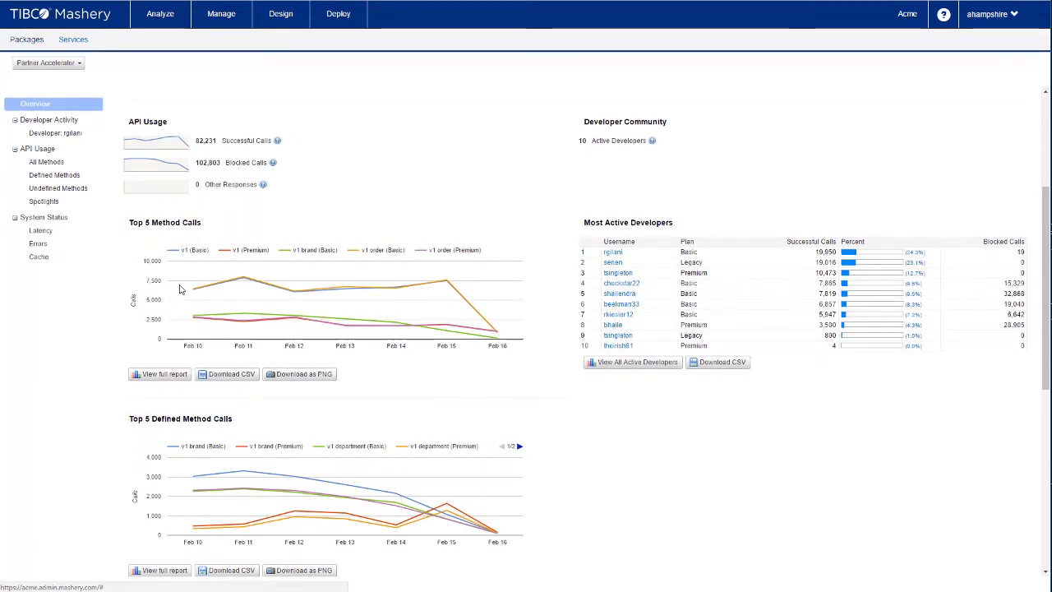
left_click(38, 148)
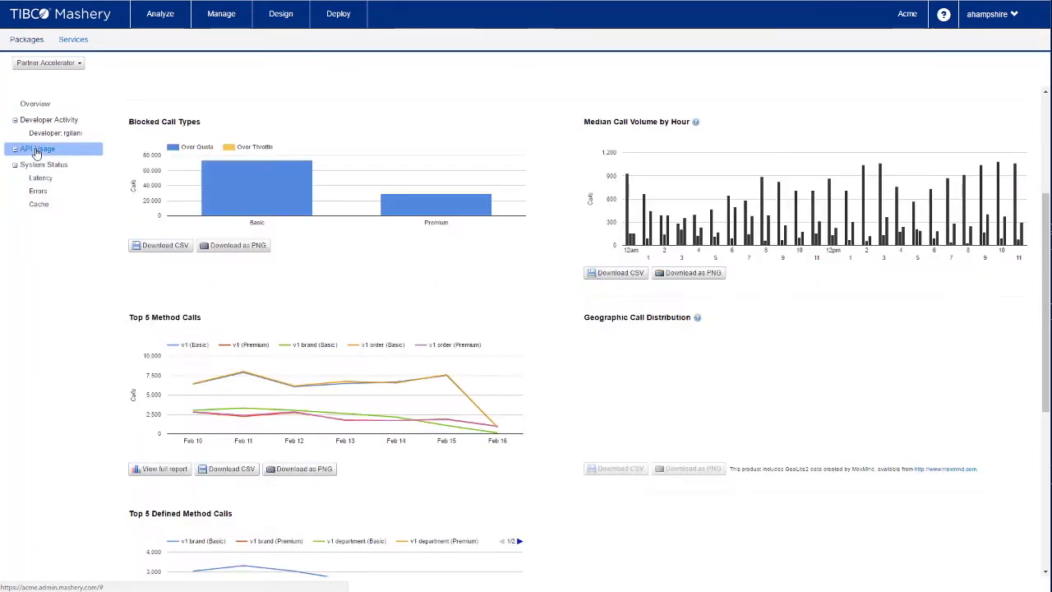
Review the API Usage Spotlights trend tables on call volume and throttling
left_click(38, 148)
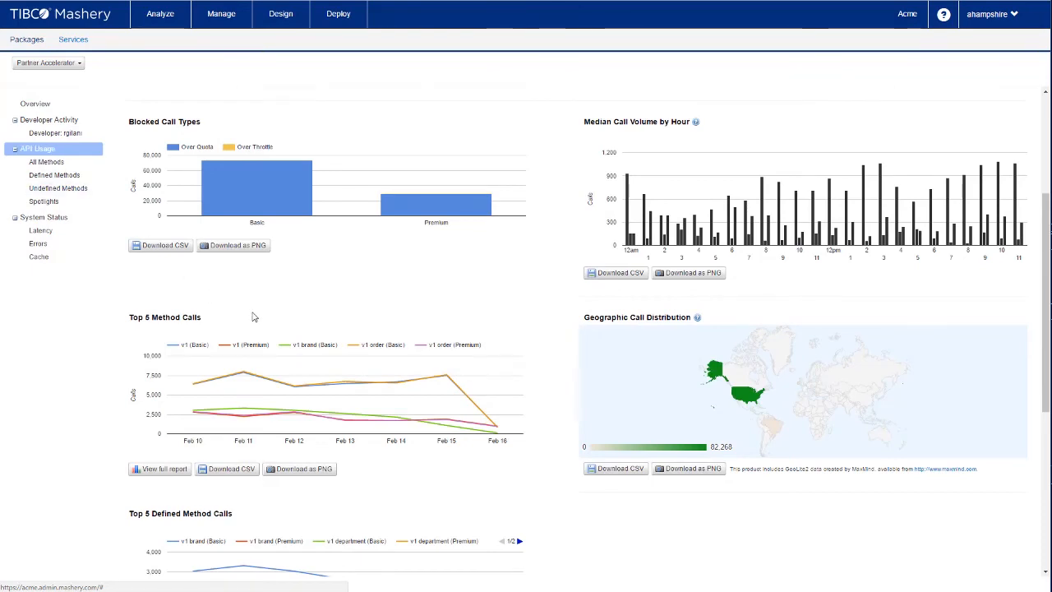
scroll("down", 3)
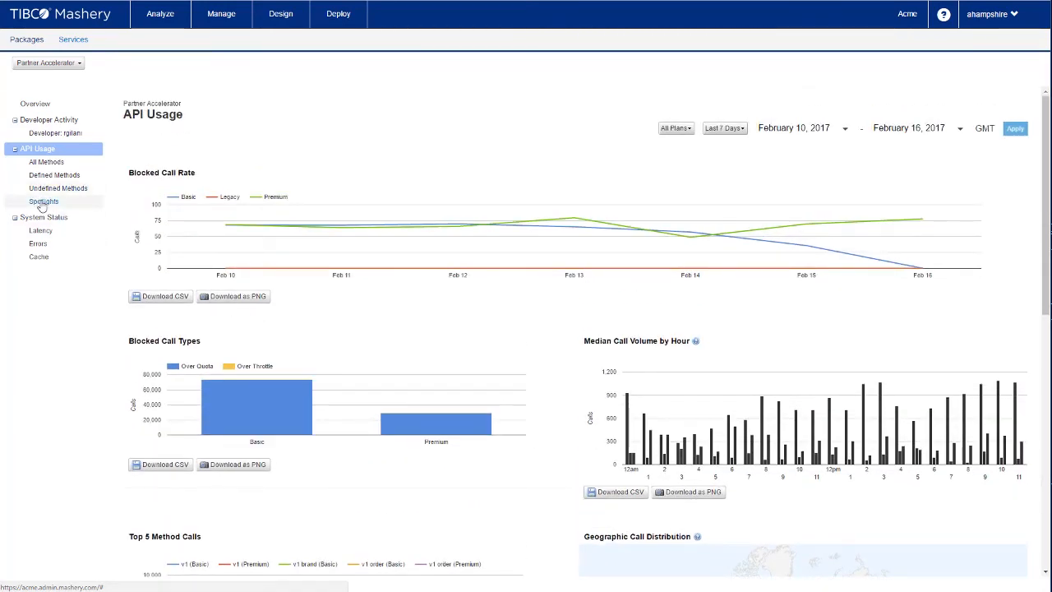
left_click(42, 200)
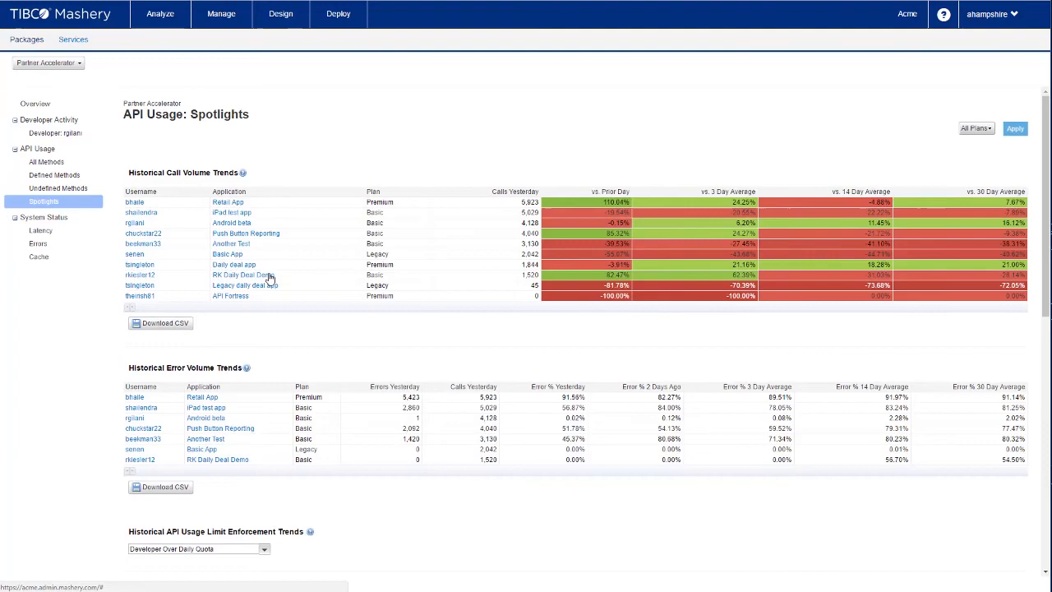
scroll("down", 3)
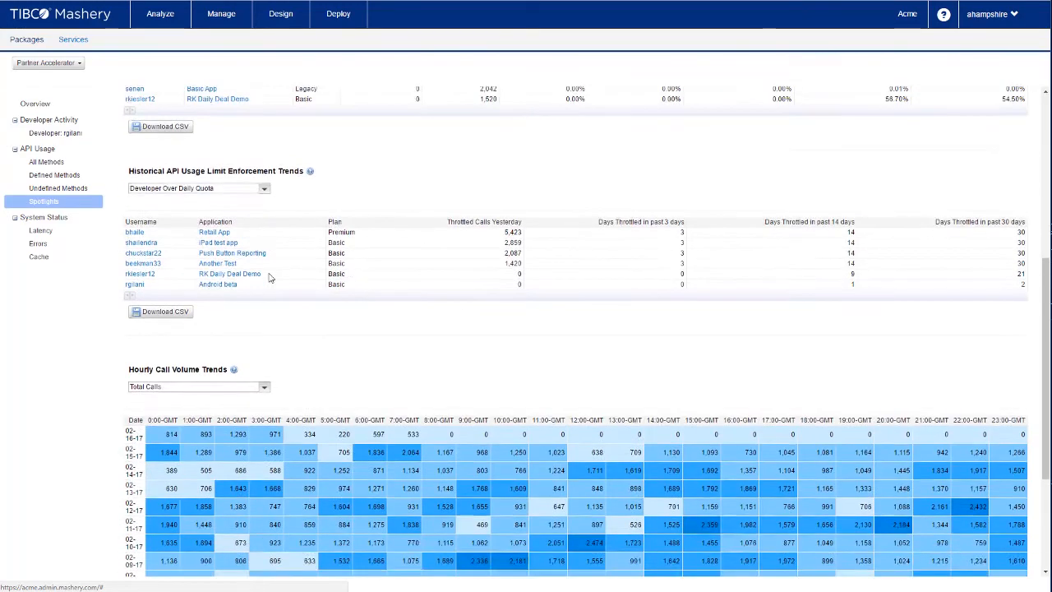
scroll("down", 3)
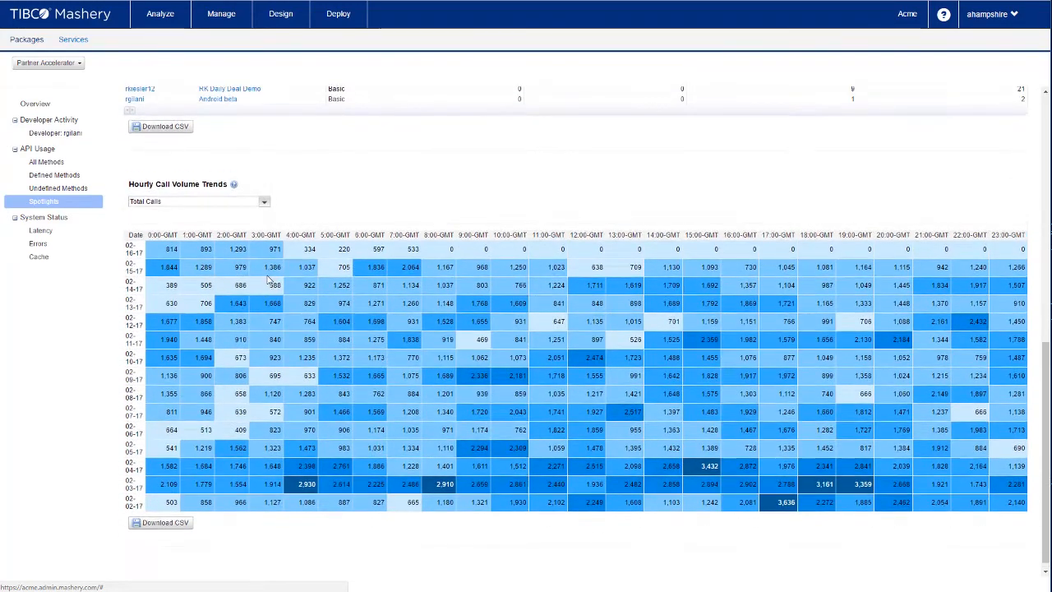
Show the System Status report with latency per call and error rate charts
left_click(42, 217)
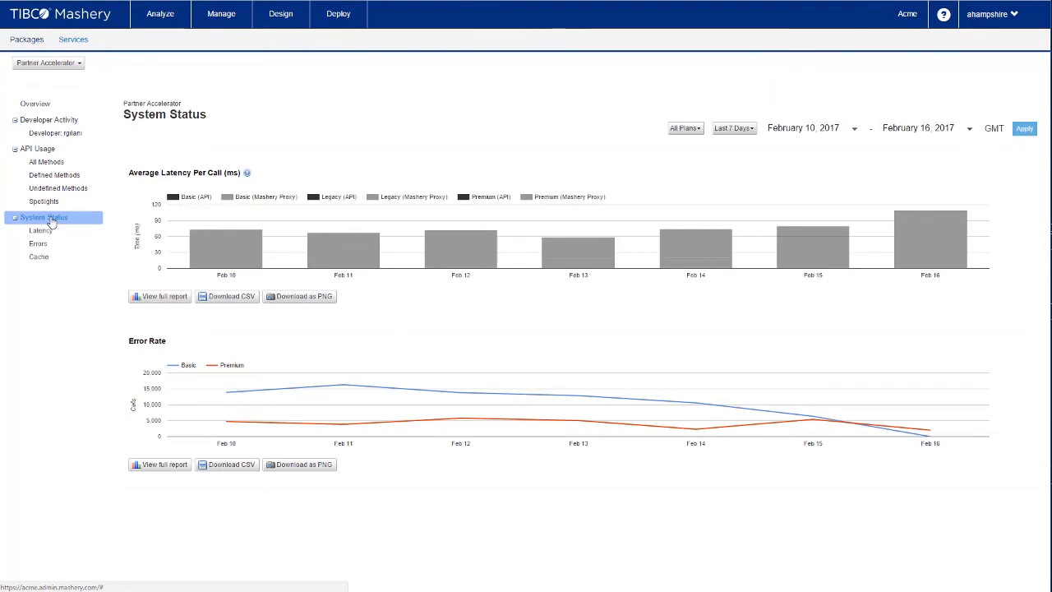
mouse_move(290, 352)
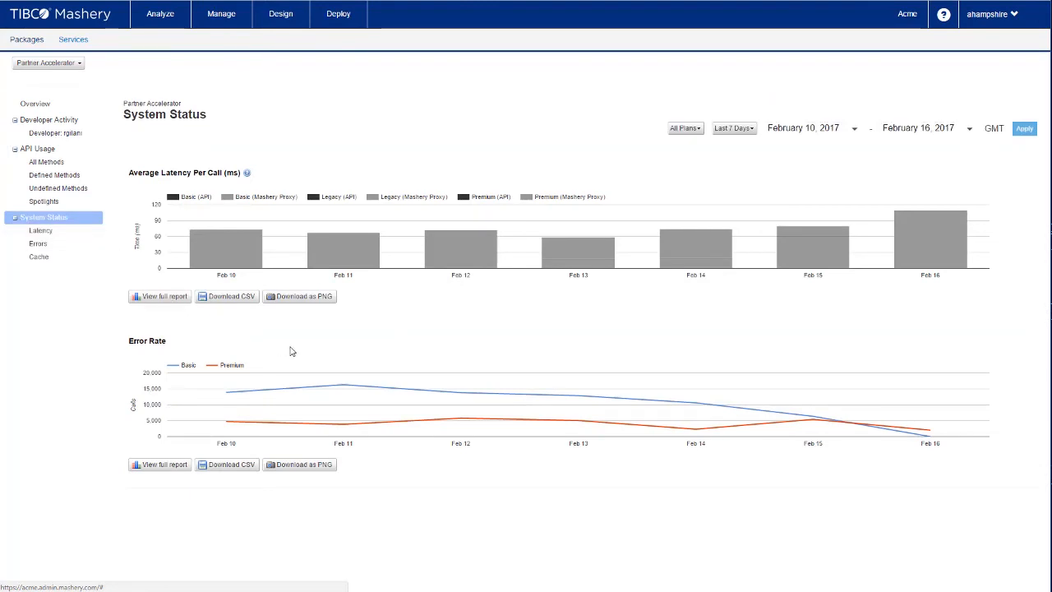
mouse_move(319, 355)
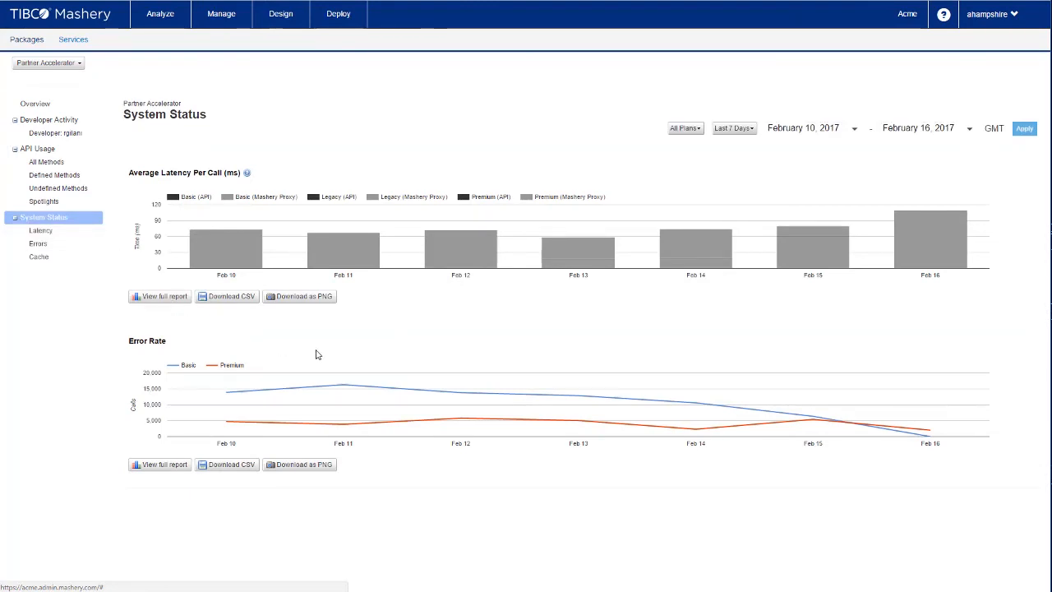
mouse_move(37, 259)
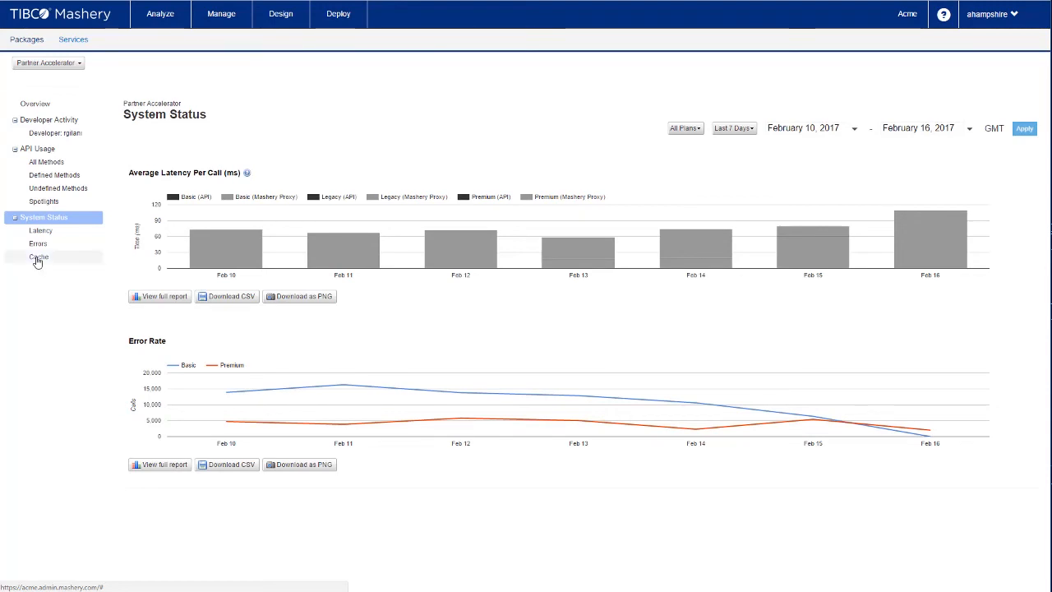
Show the System Status Cache report comparing cache versus origin responses per plan
left_click(40, 257)
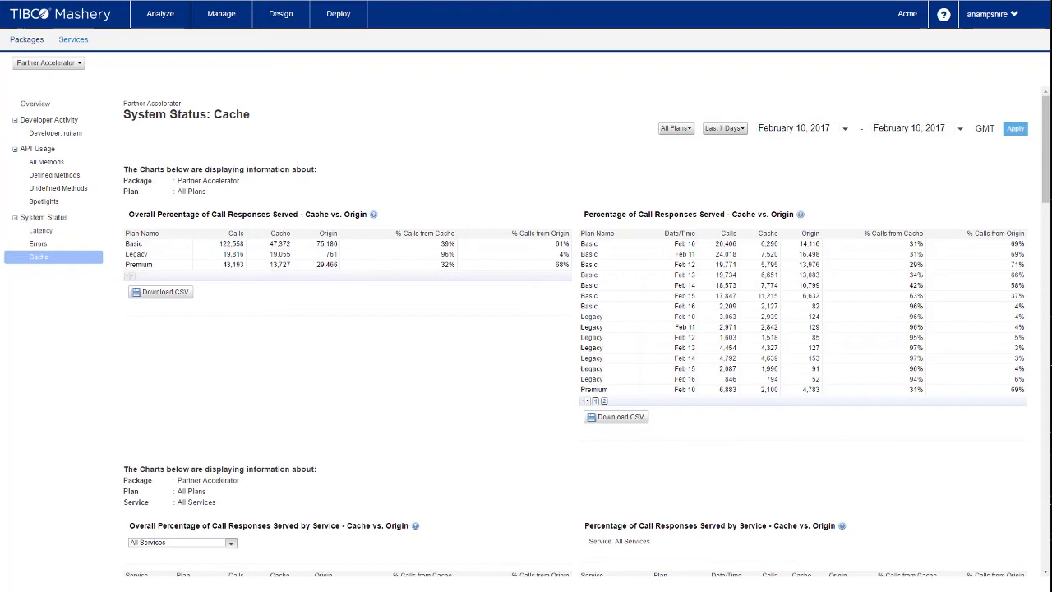
scroll("down", 3)
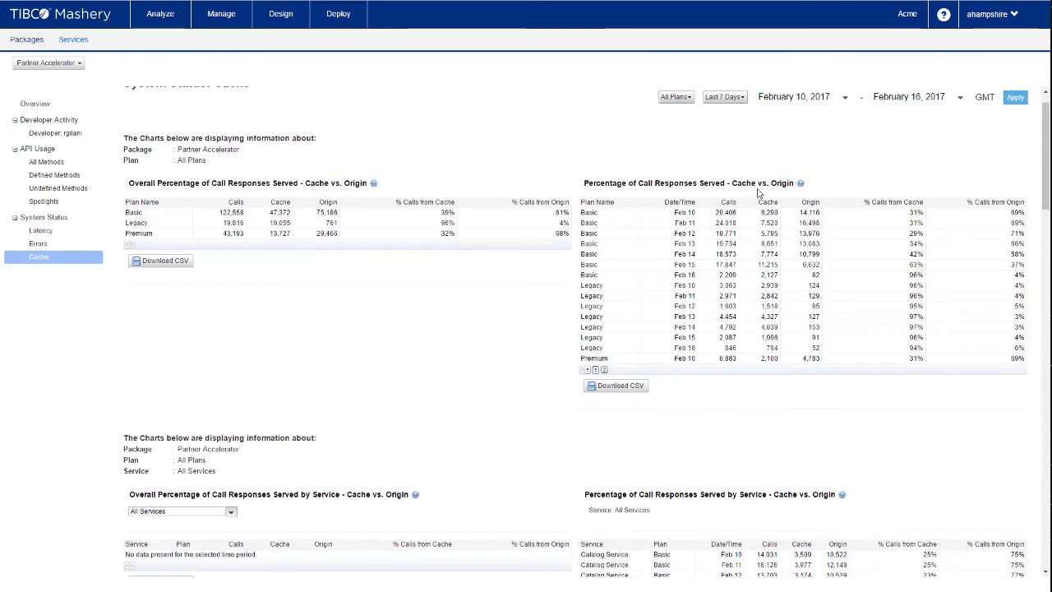
scroll("down", 3)
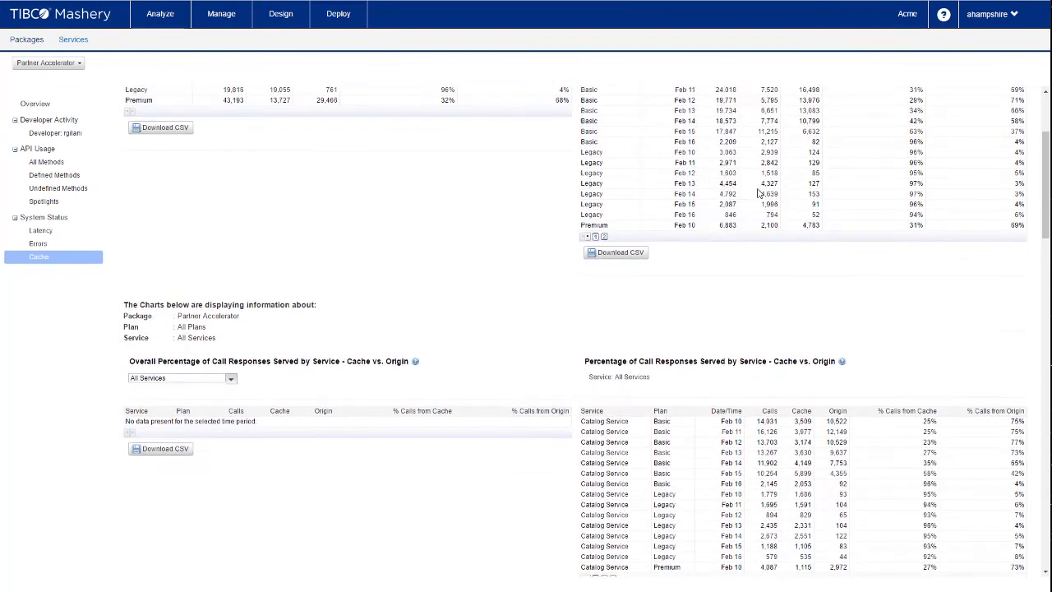
scroll("down", 3)
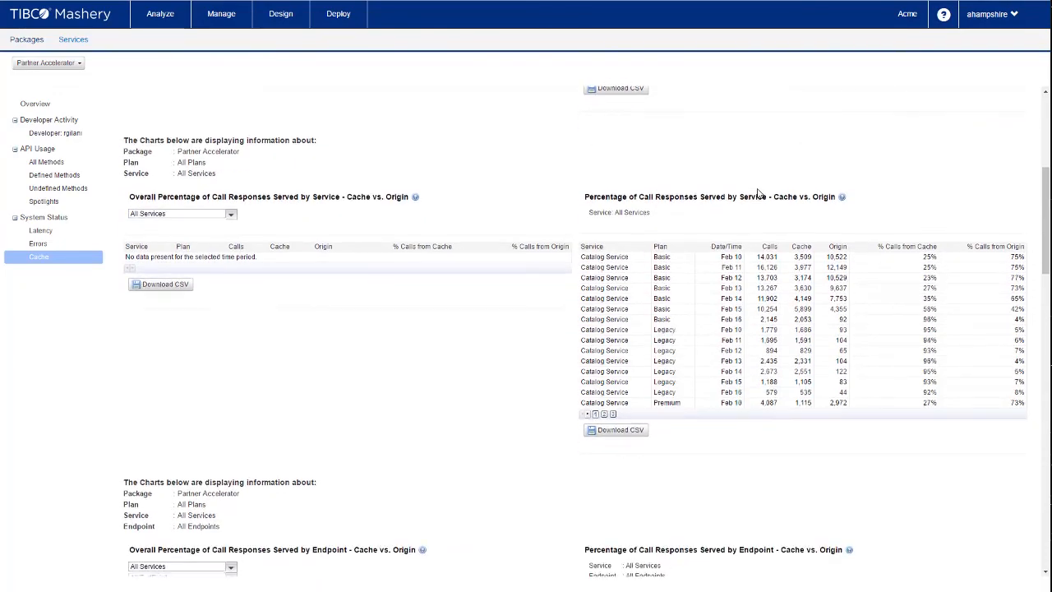
scroll("down", 3)
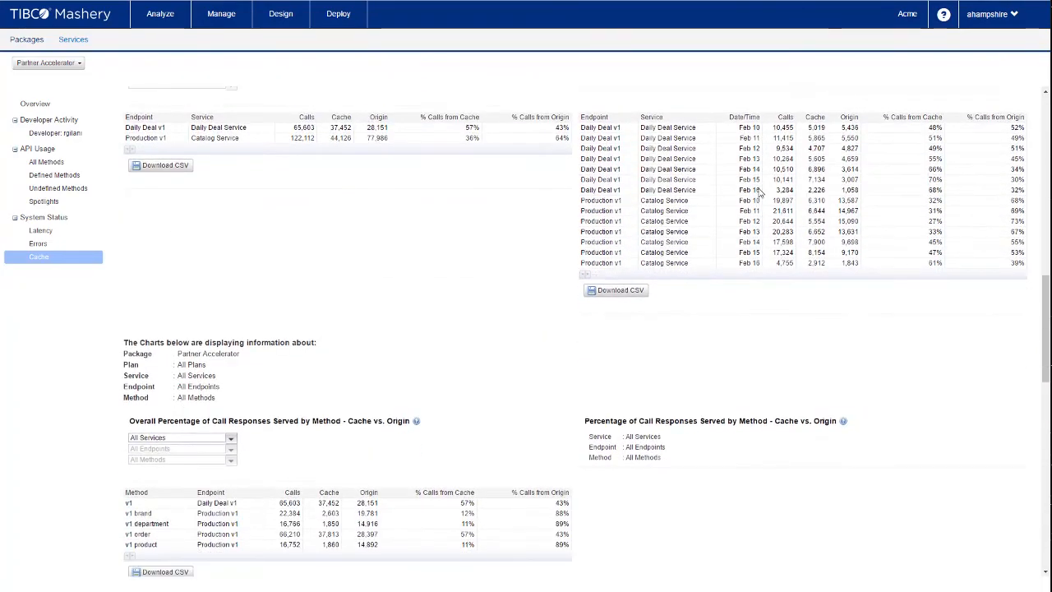
scroll("down", 3)
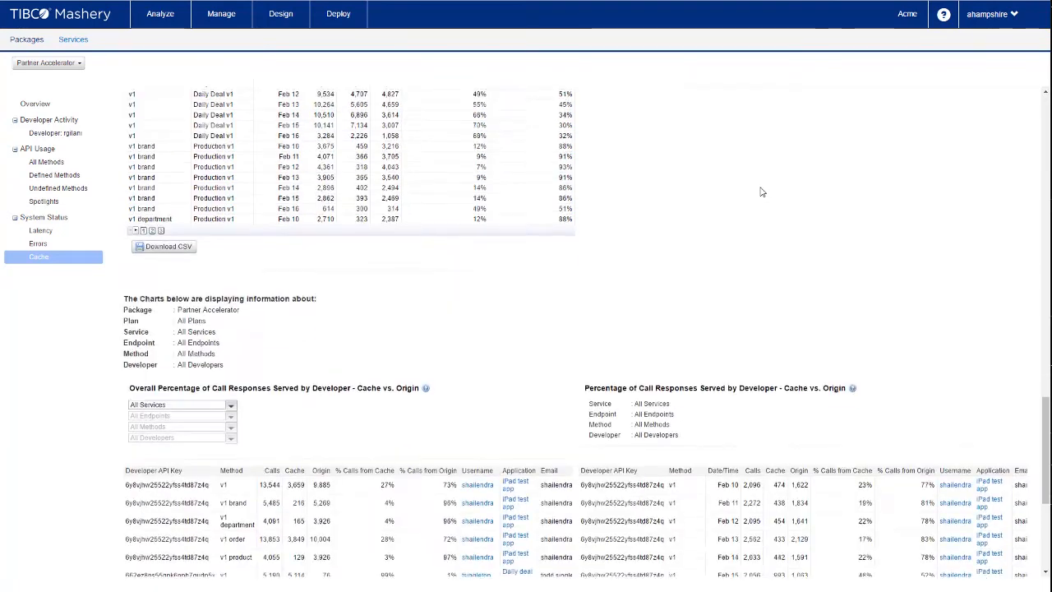
scroll("down", 3)
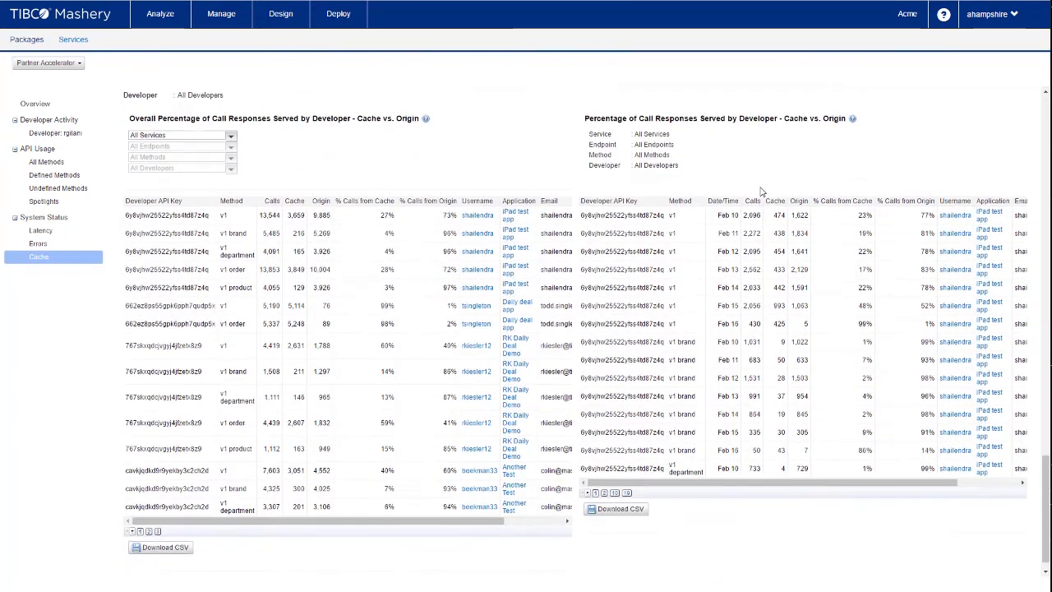
scroll("down", 3)
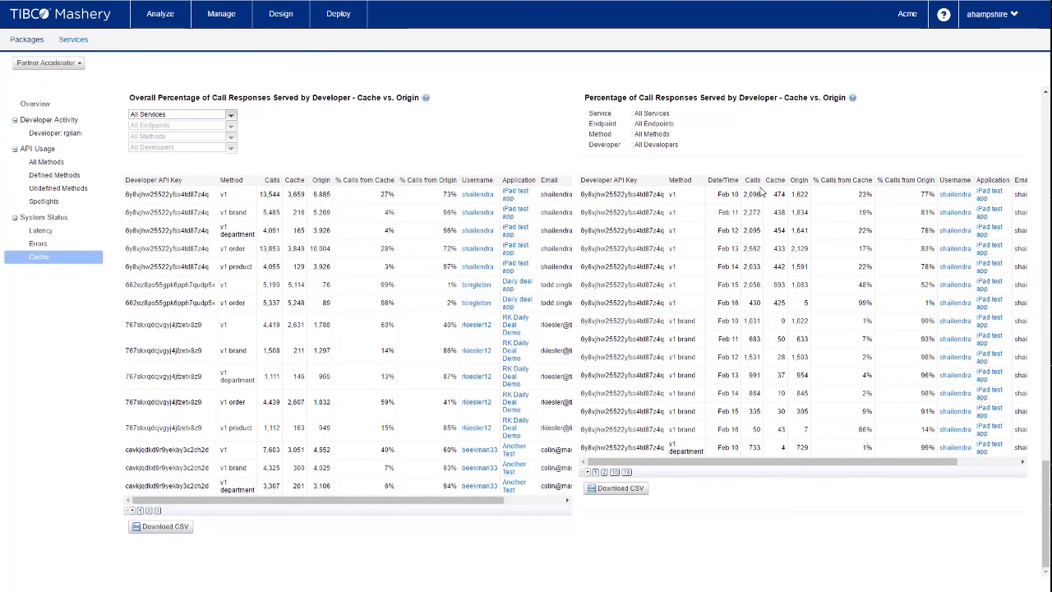
Switch to Services reporting, showing the Daily Deal Service overview with System Status reports expanded
left_click(72, 40)
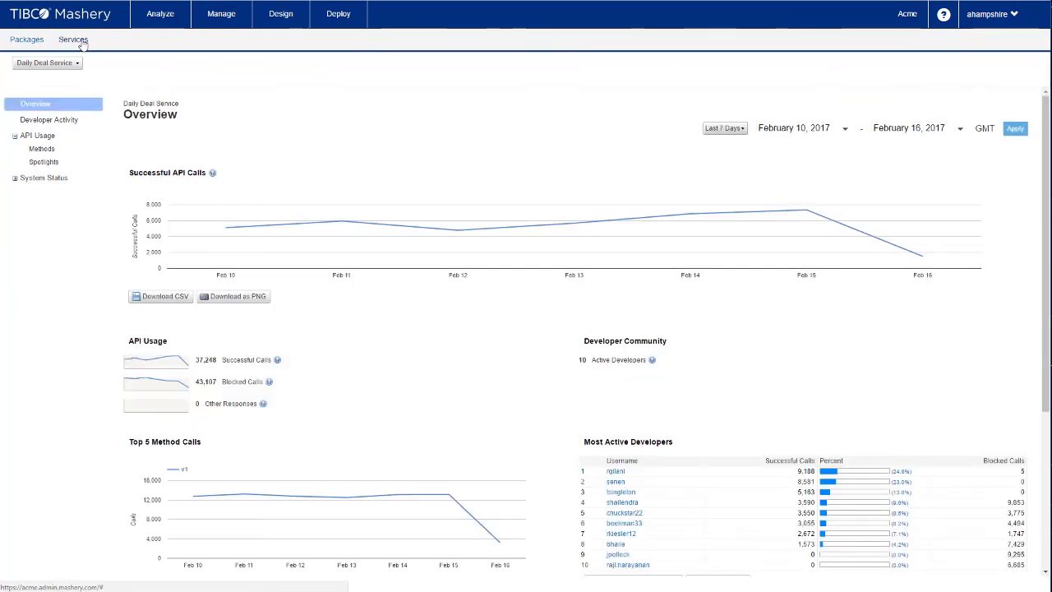
scroll("down", 3)
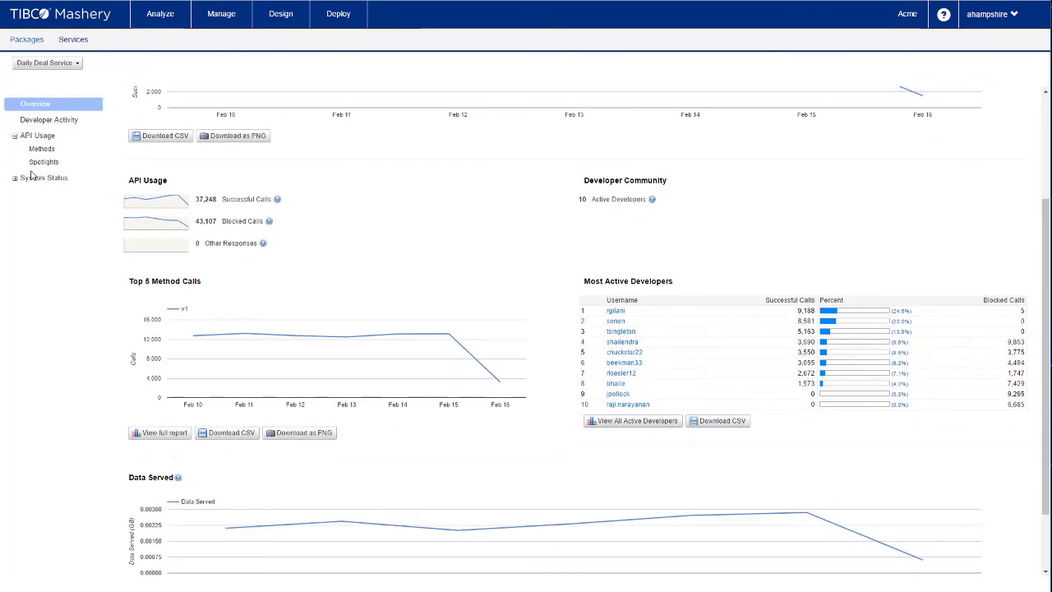
left_click(15, 178)
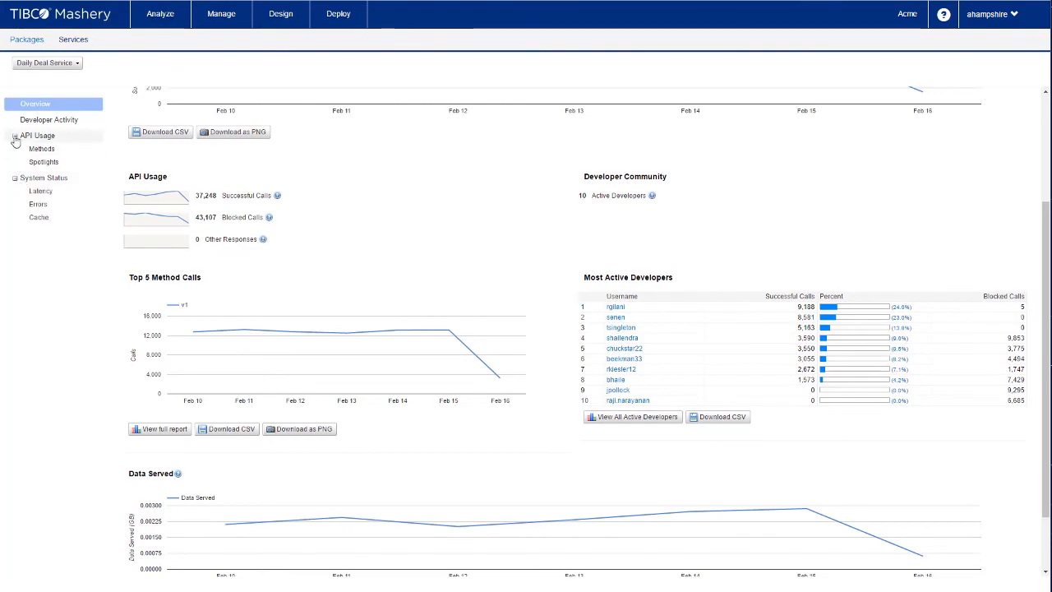